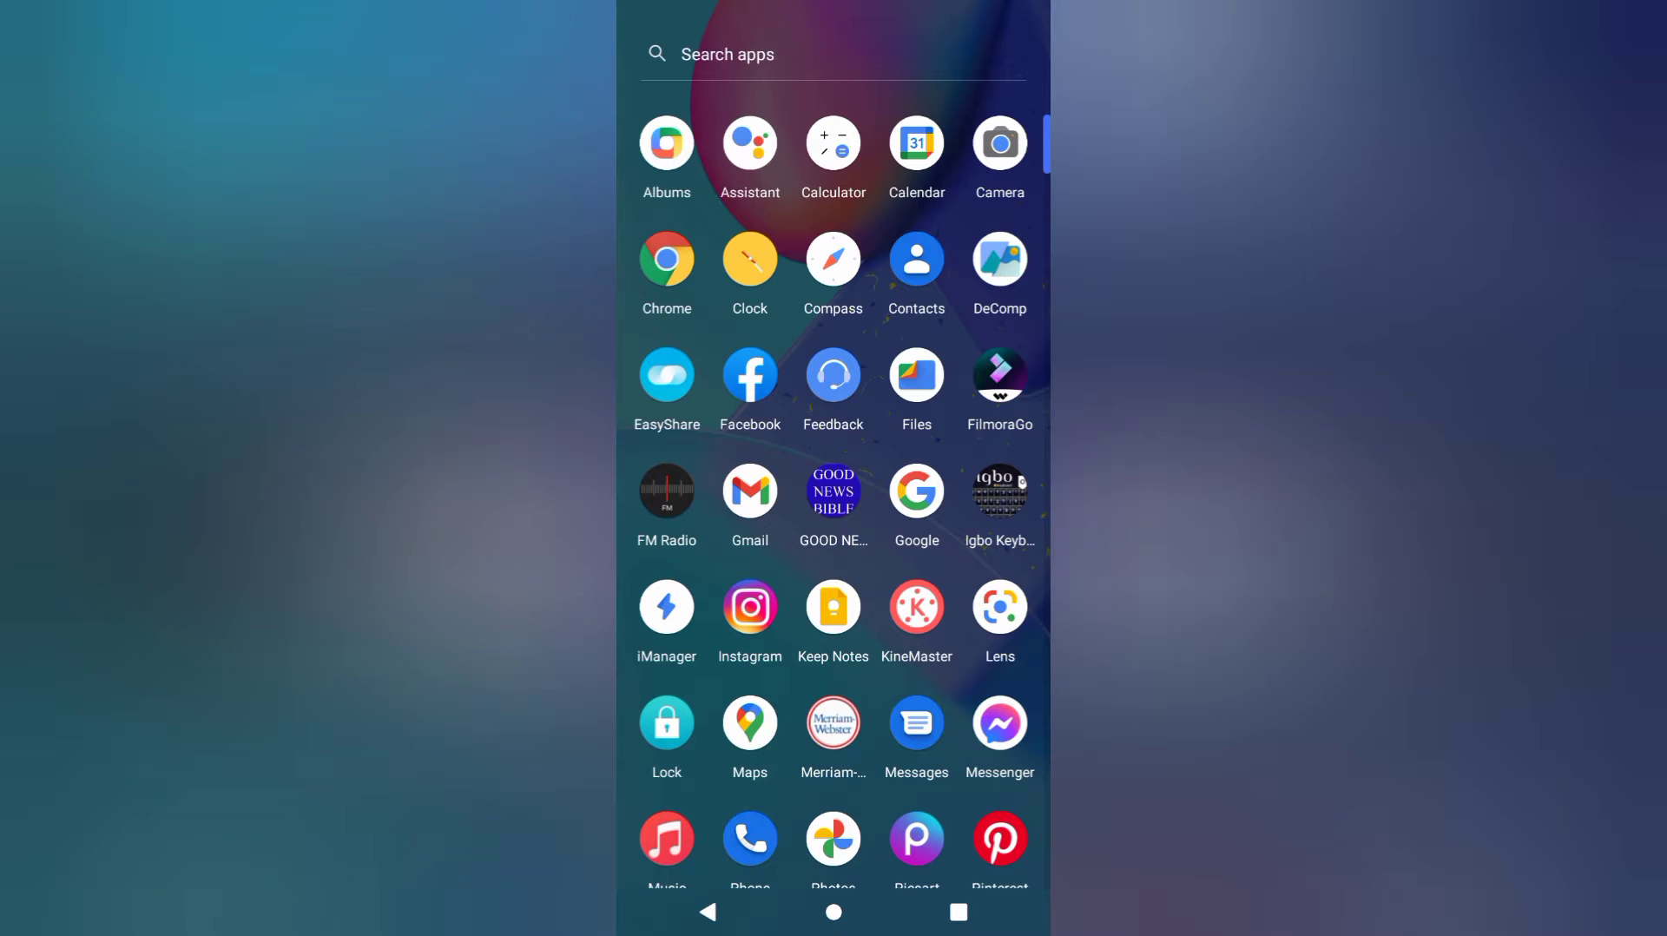
Launch Facebook, open the main menu and scroll to Settings & Privacy
left_click(748, 375)
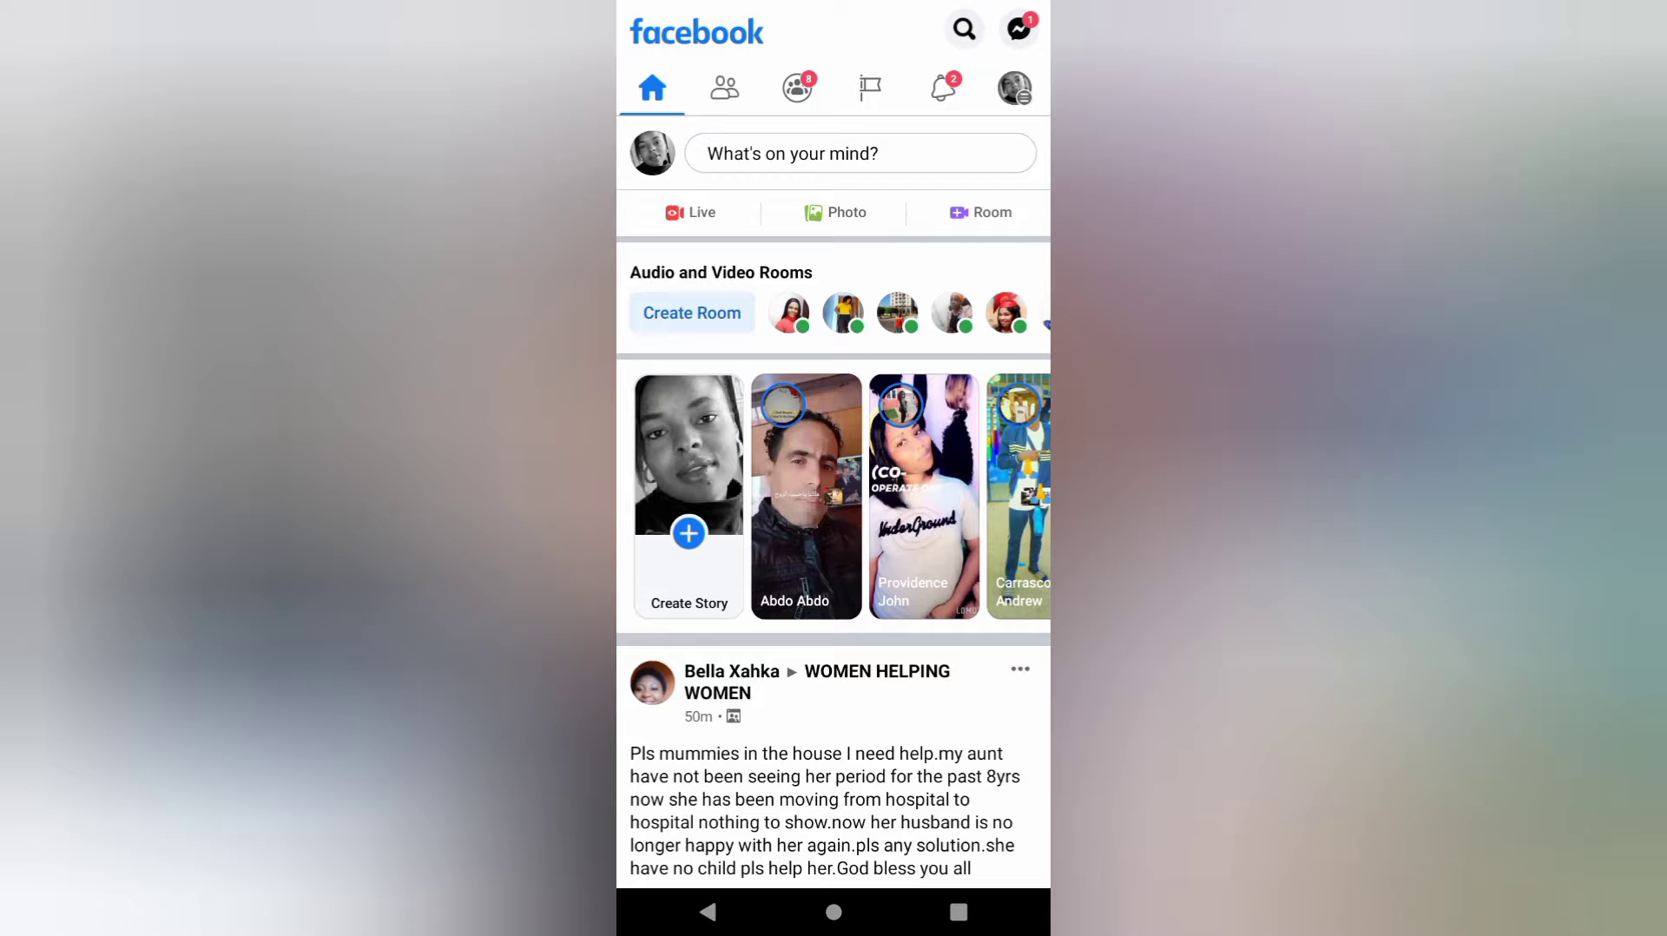
left_click(1014, 87)
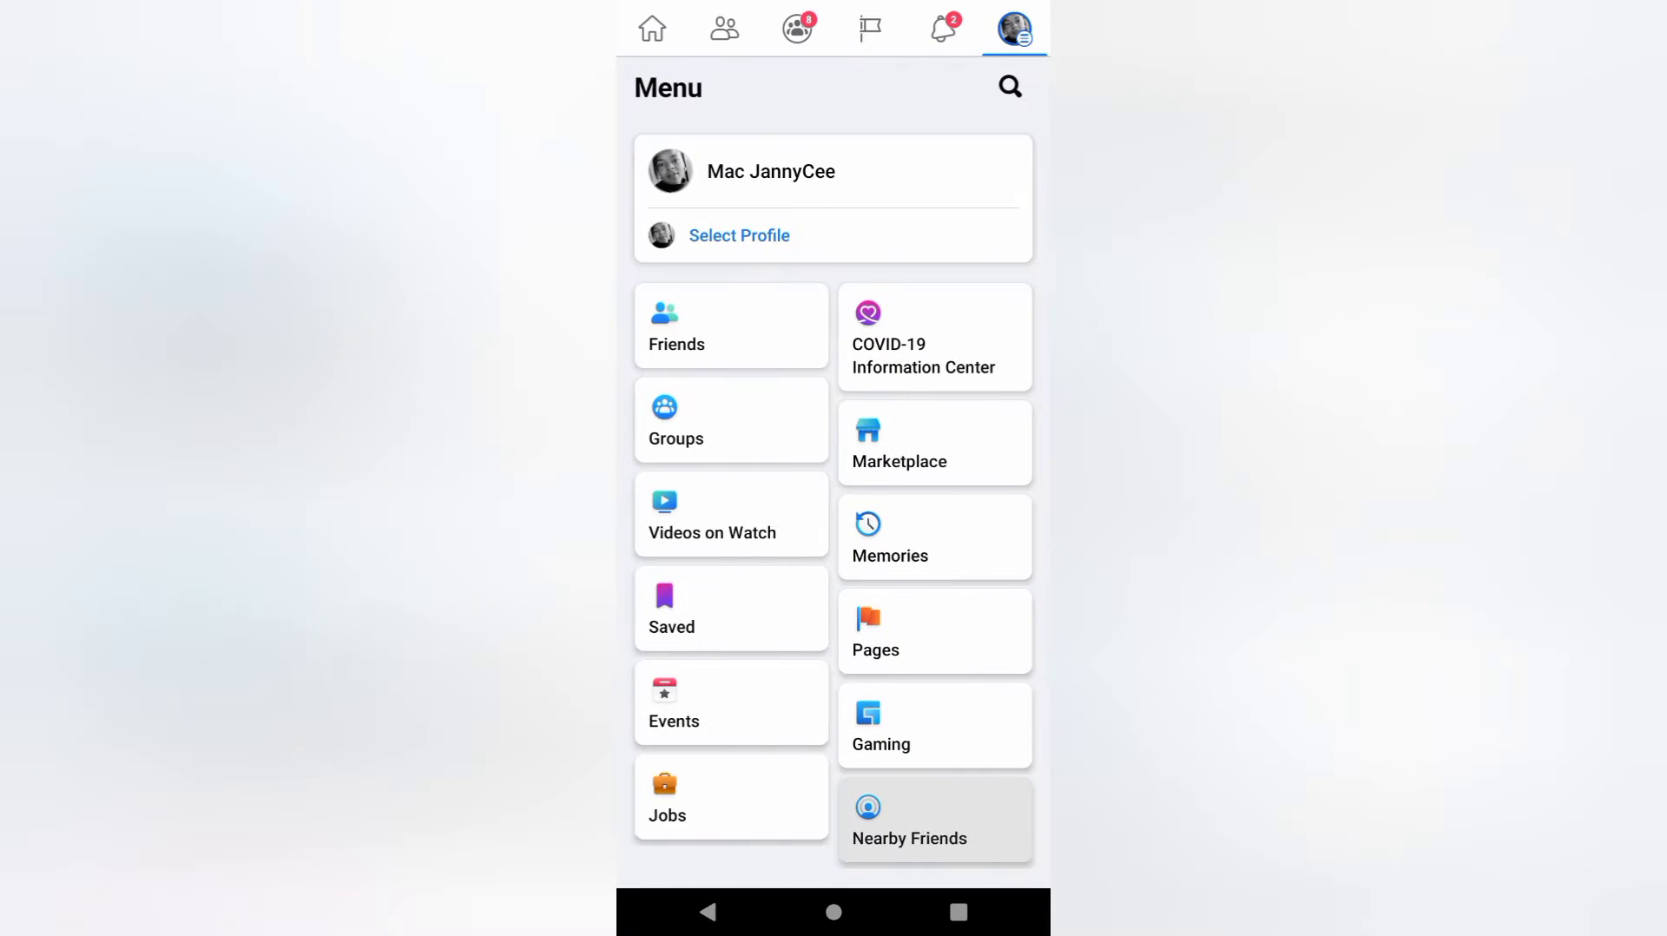
scroll("down", 3)
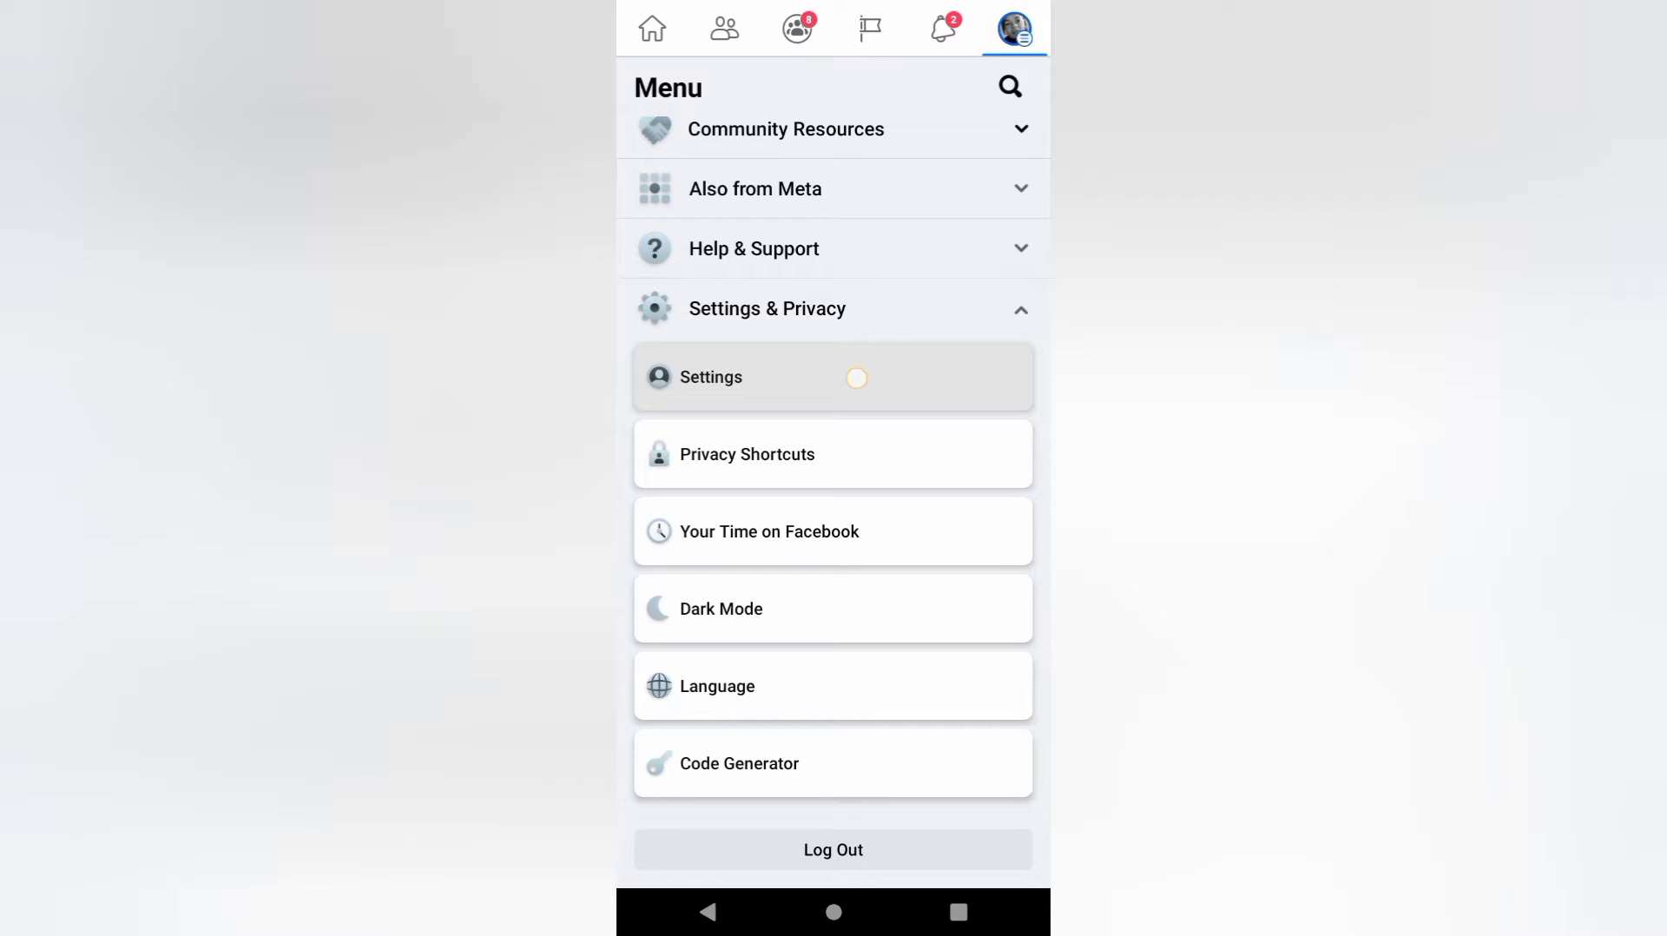
left_click(710, 377)
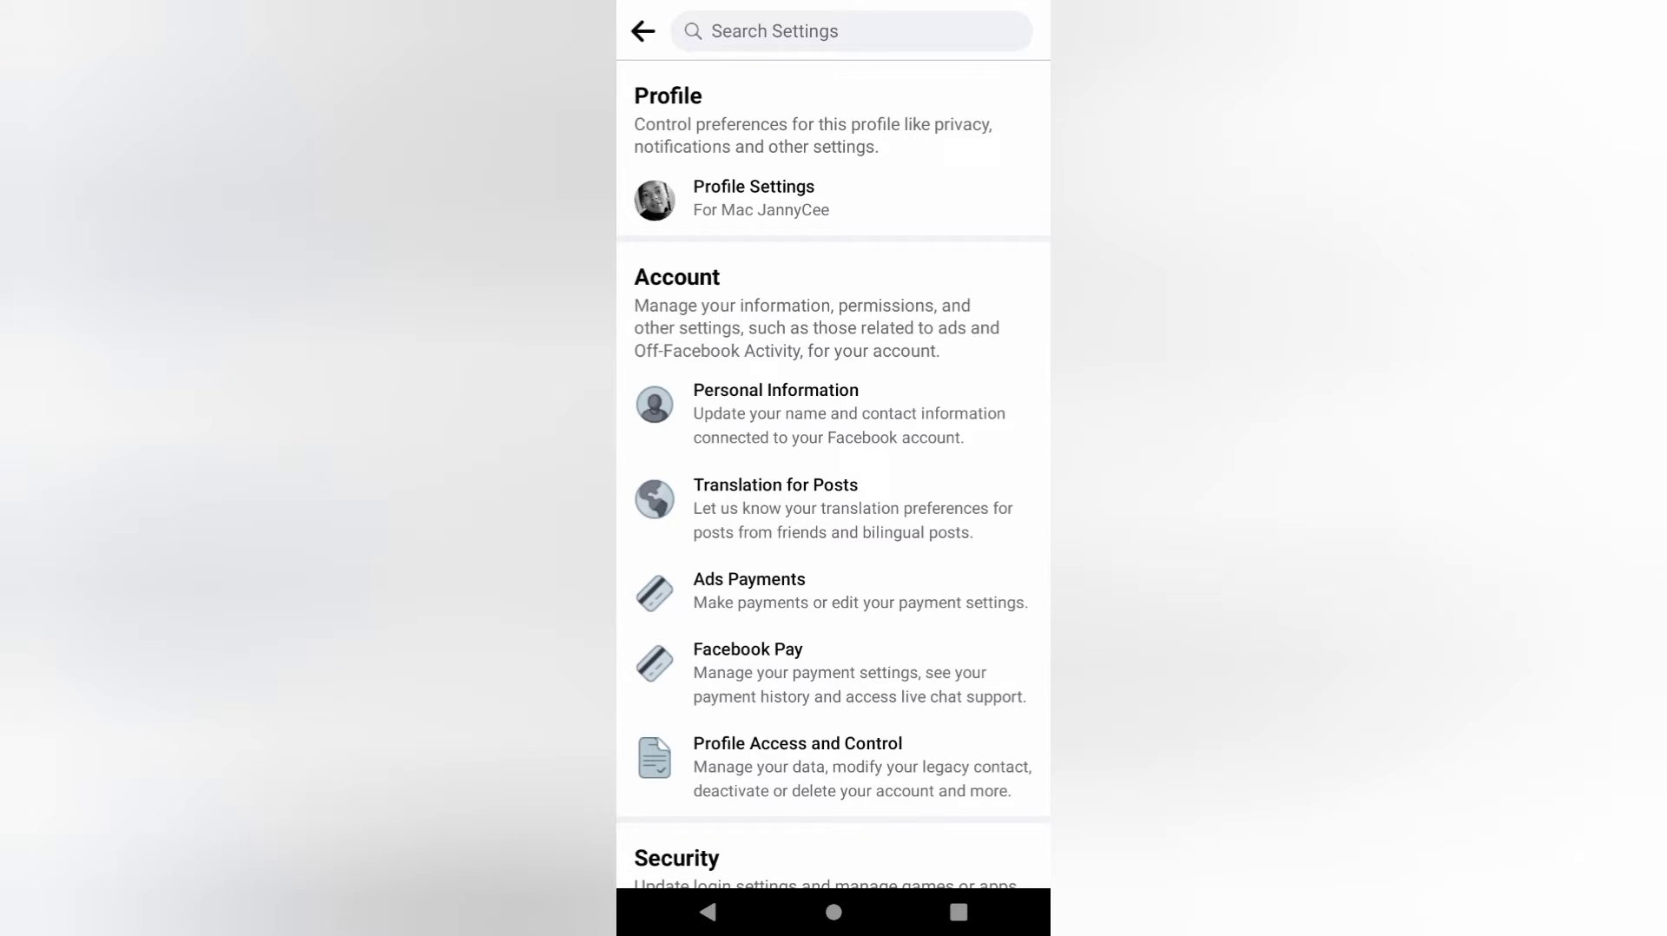
scroll("down", 3)
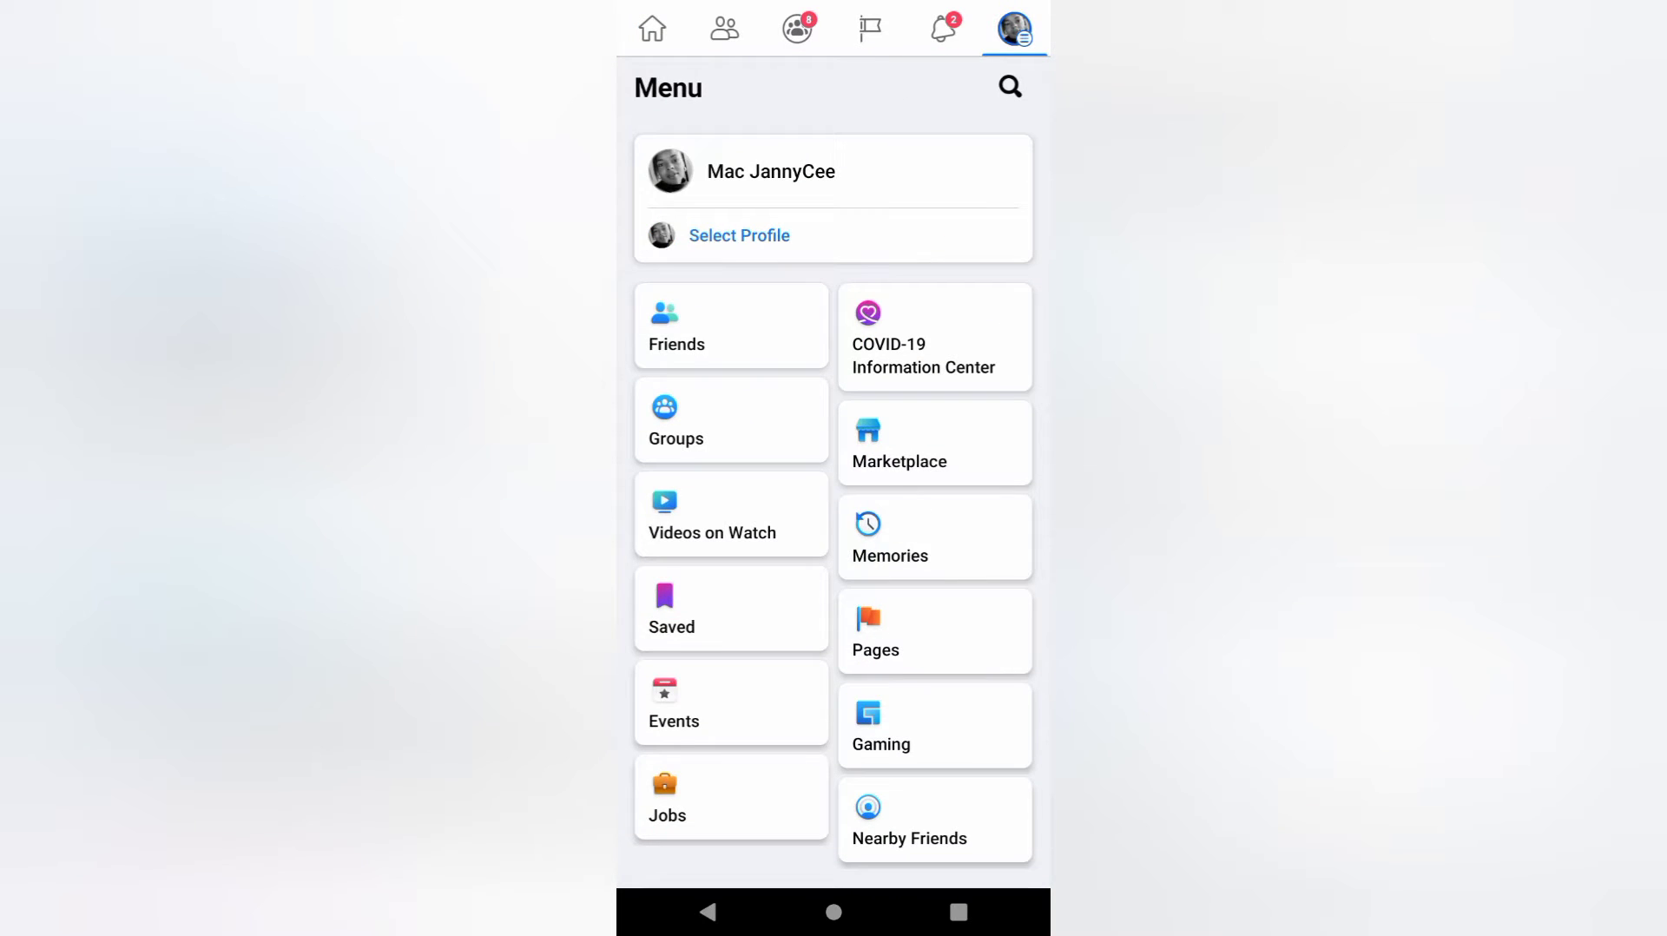
Open Friends, then All Friends, and dismiss the keyboard to view all 4,833 friends
left_click(730, 327)
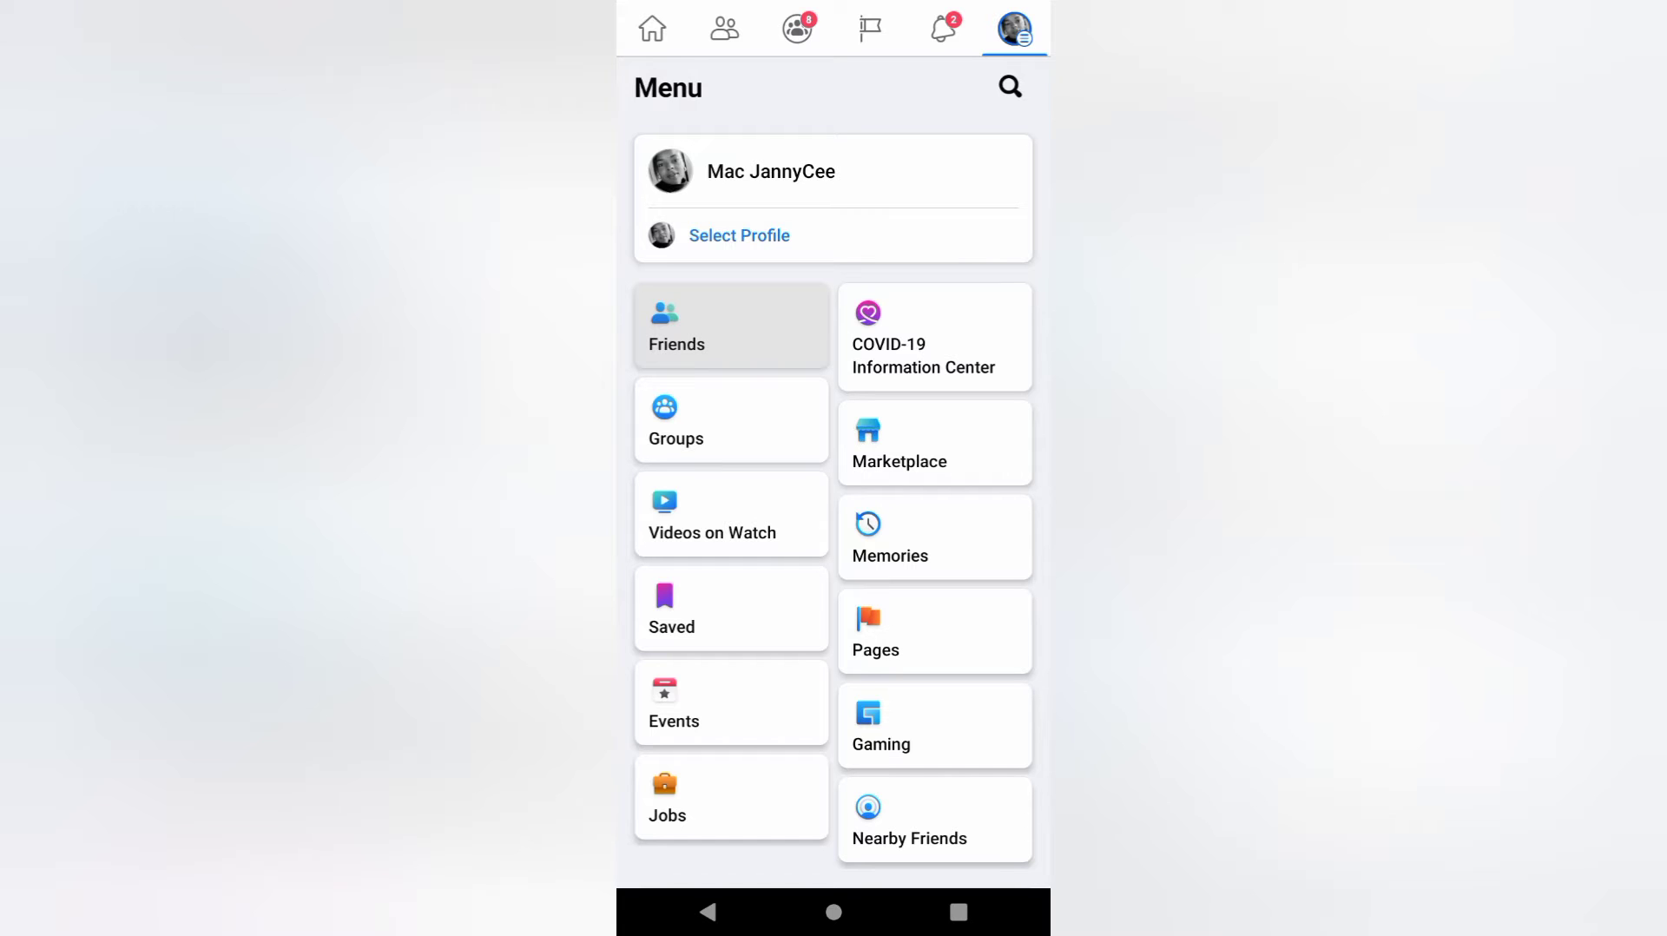
left_click(731, 325)
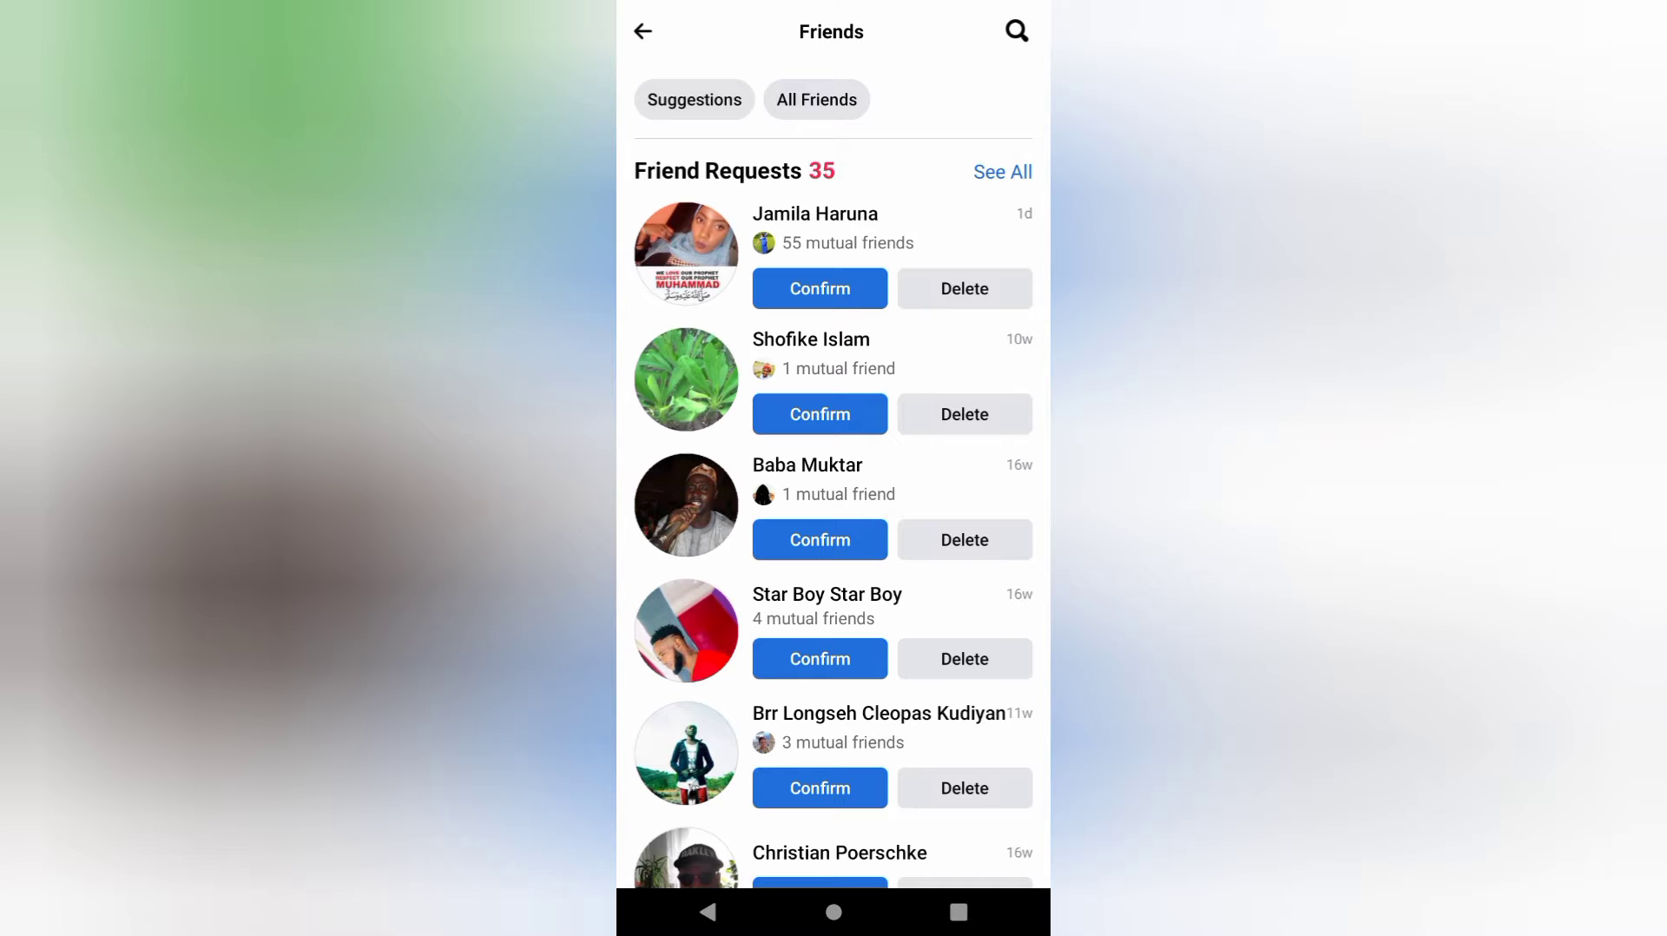
left_click(815, 99)
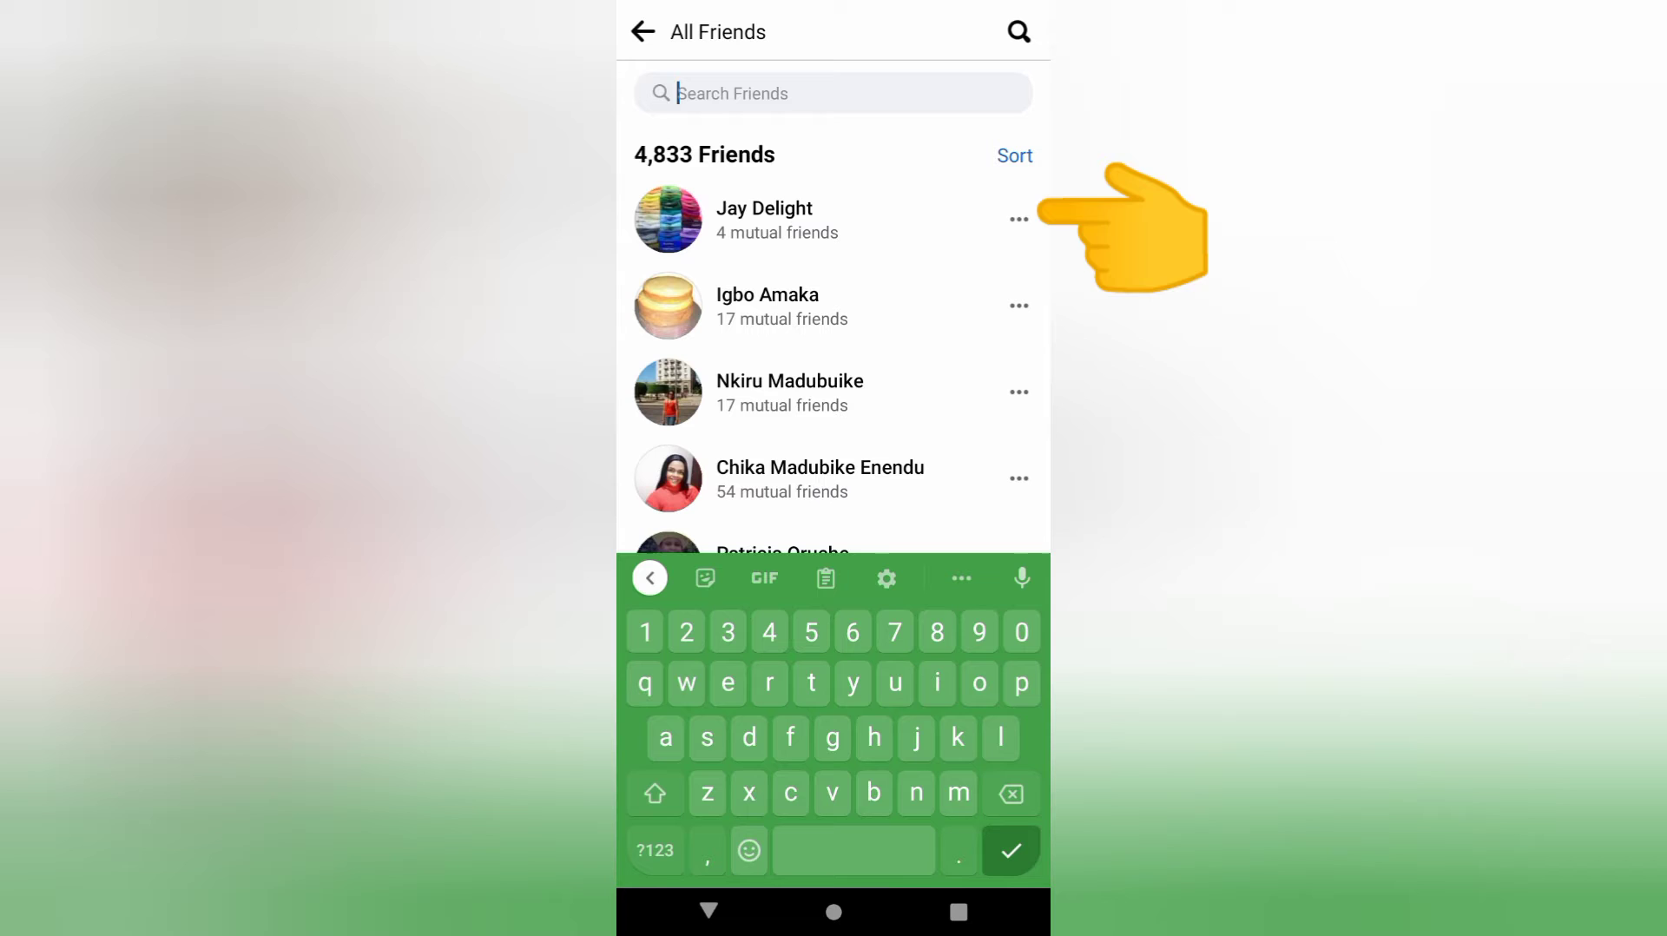
left_click(1018, 219)
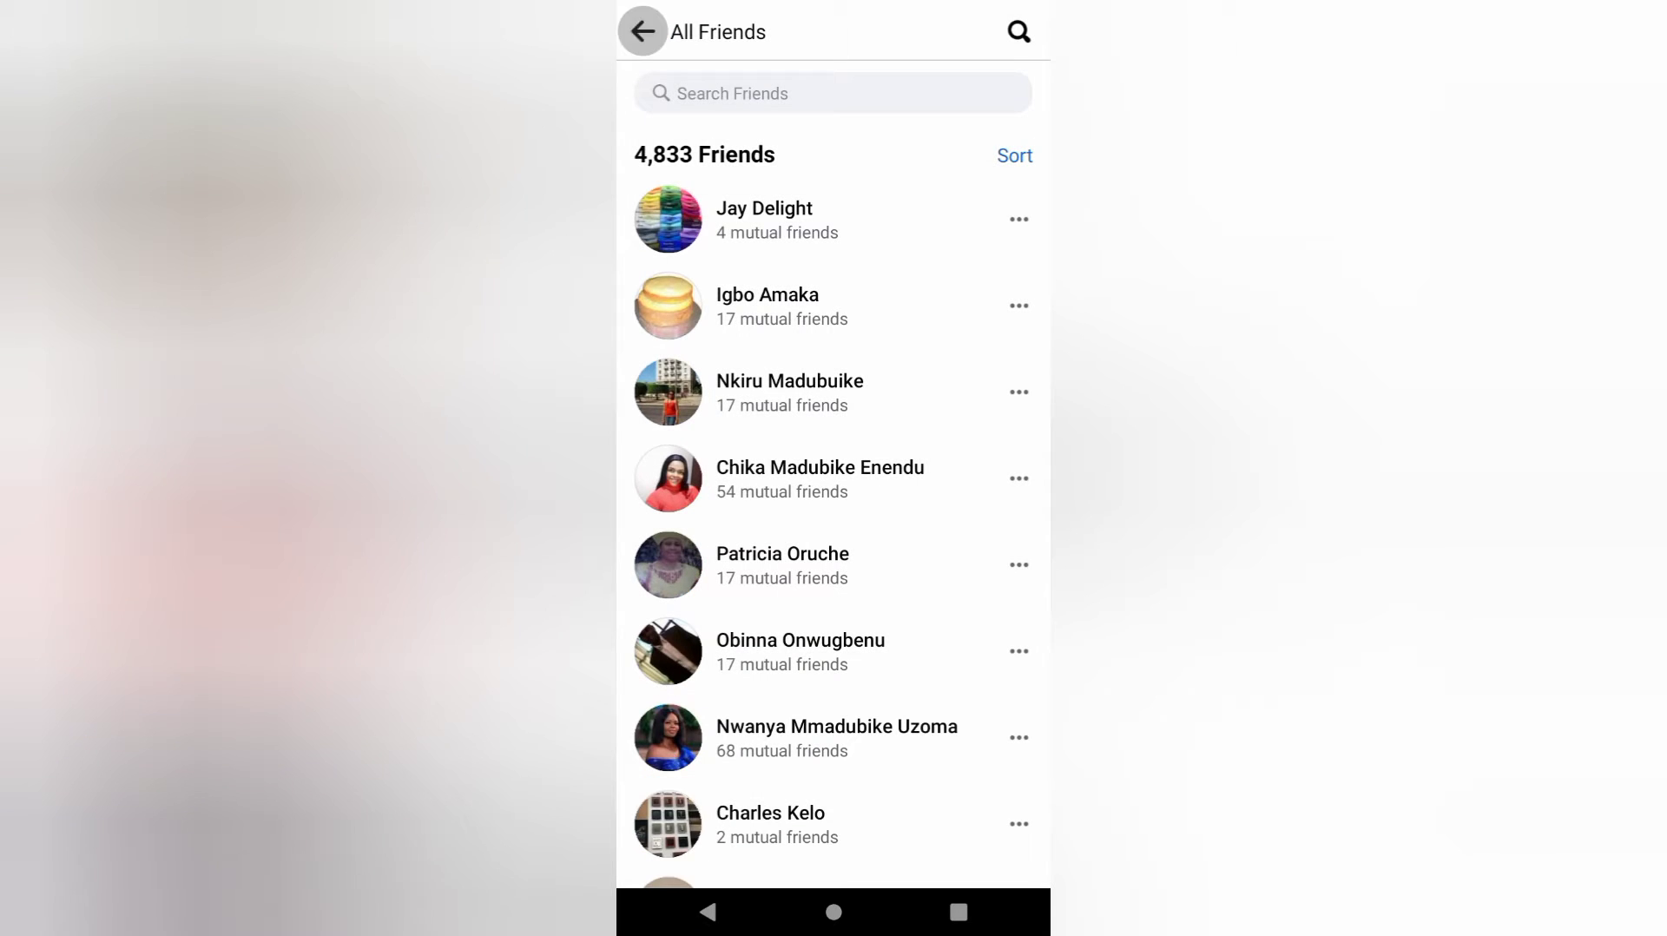
Back out to the menu and home feed, then open the Messenger chat list
left_click(642, 31)
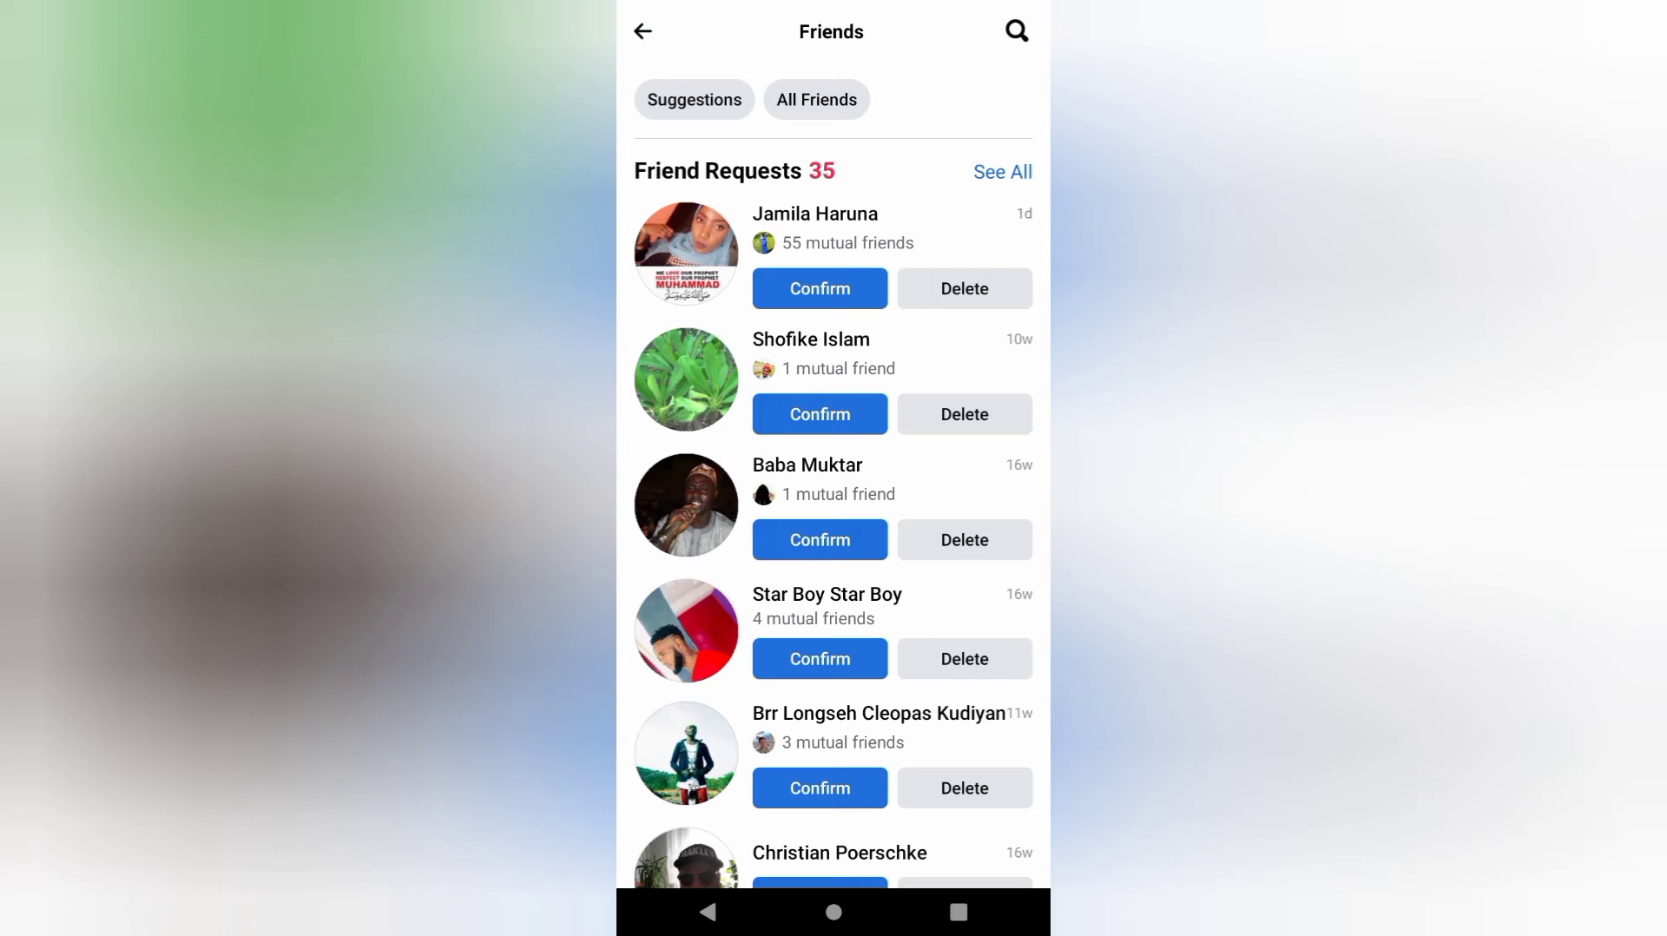
left_click(643, 32)
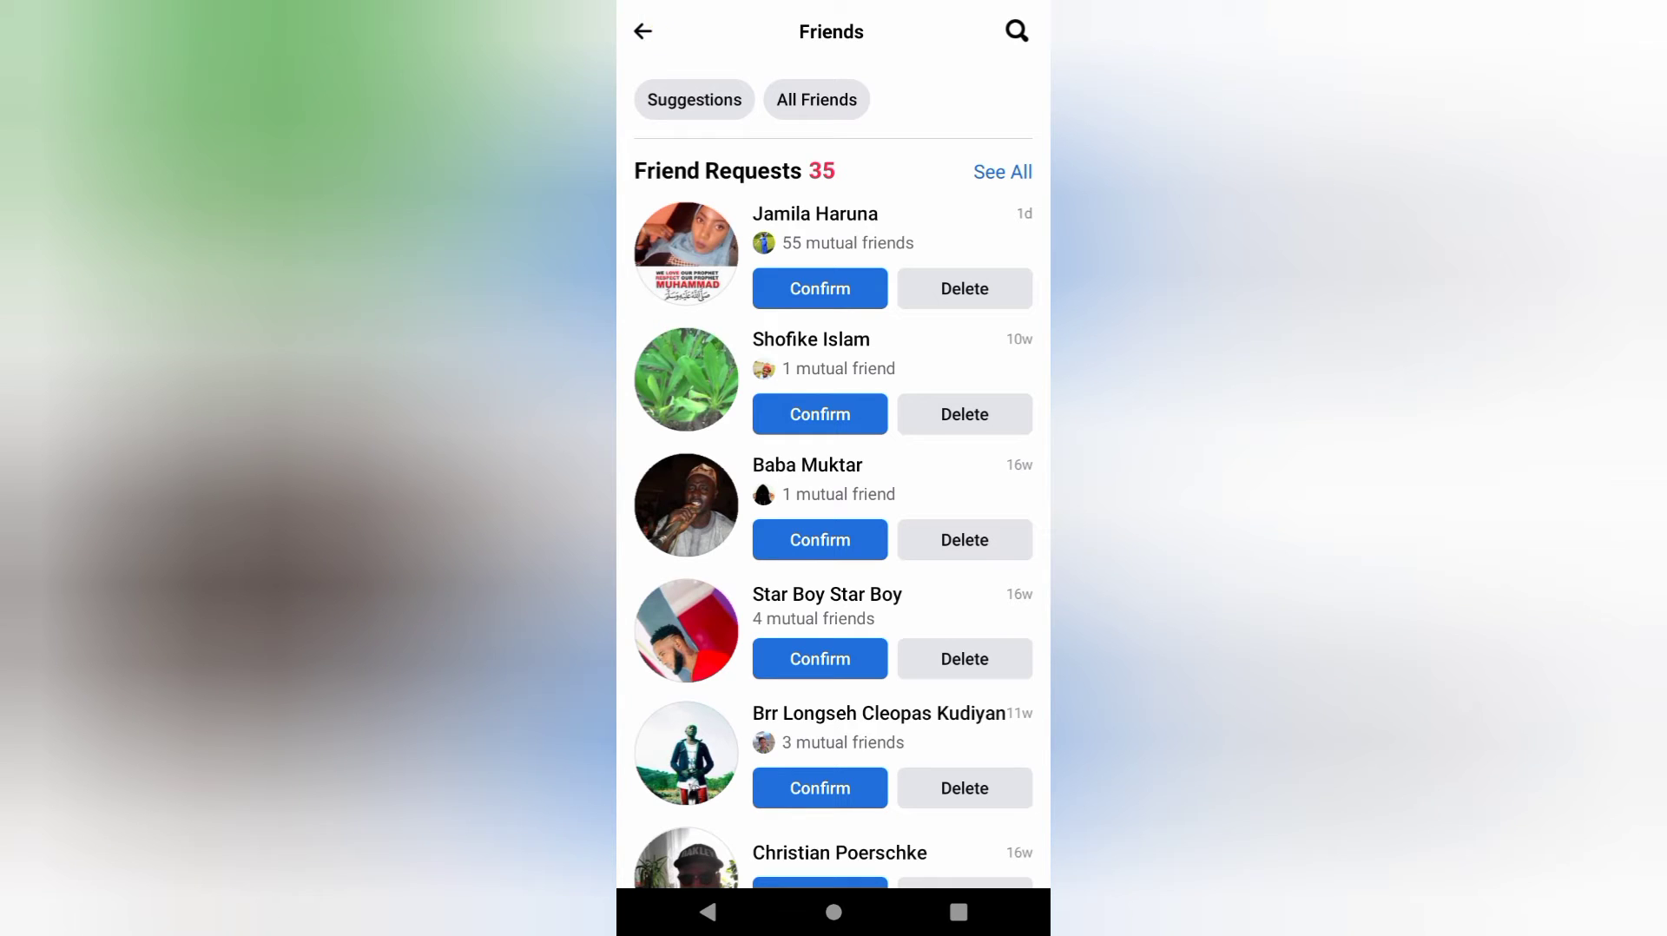
left_click(642, 32)
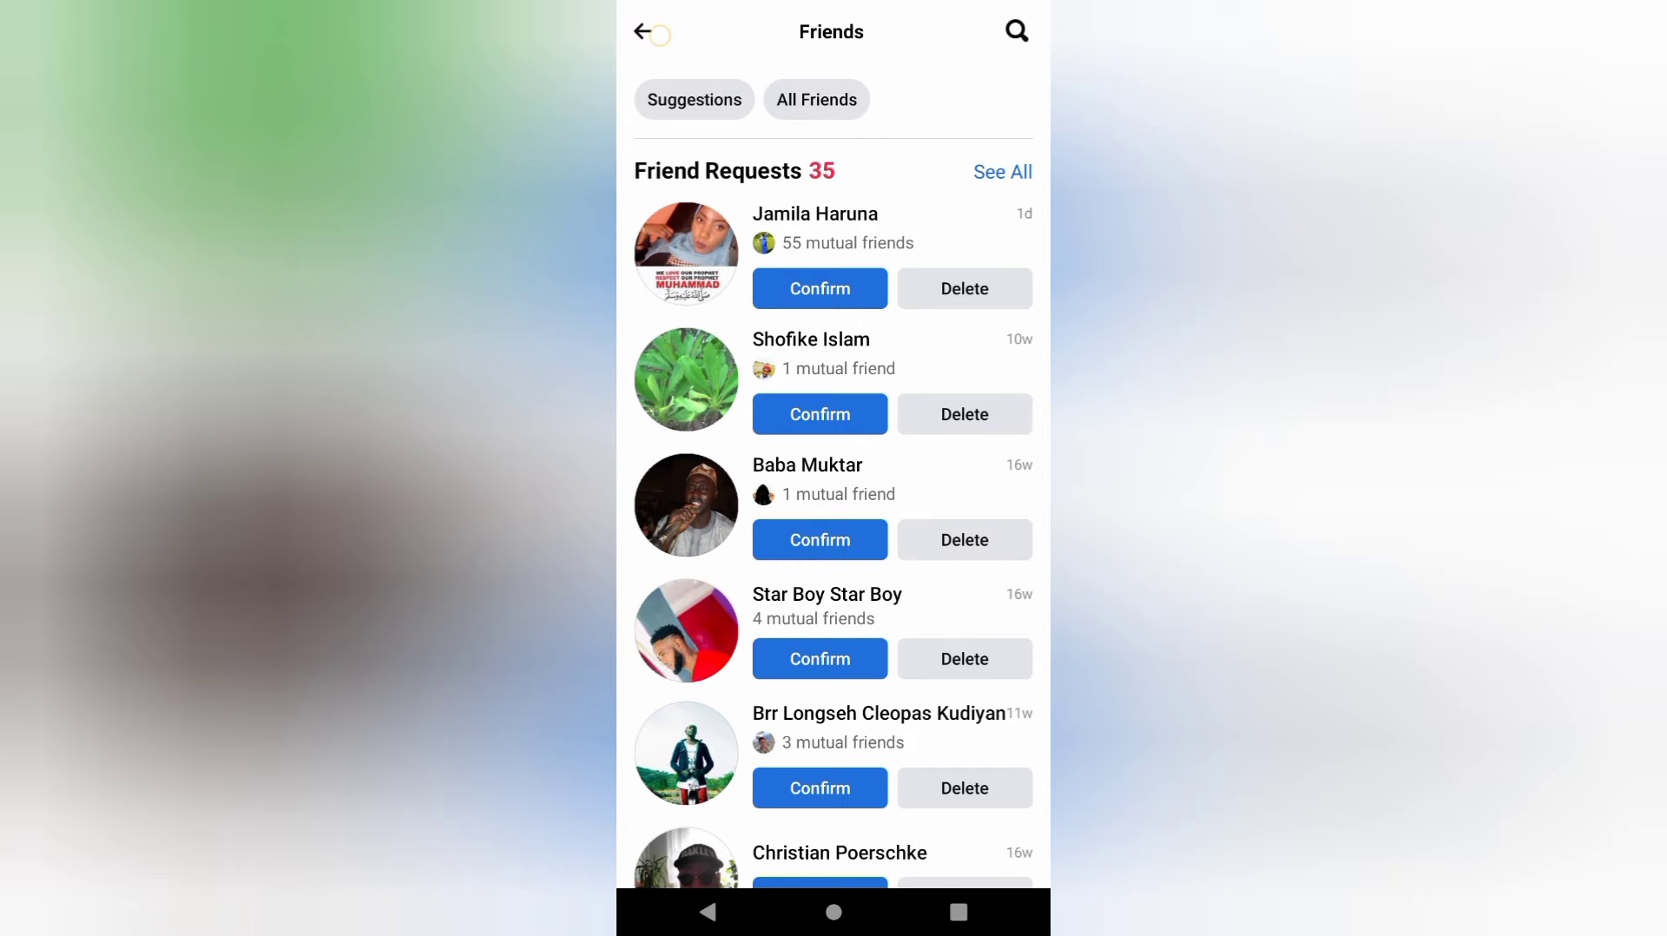
left_click(1014, 28)
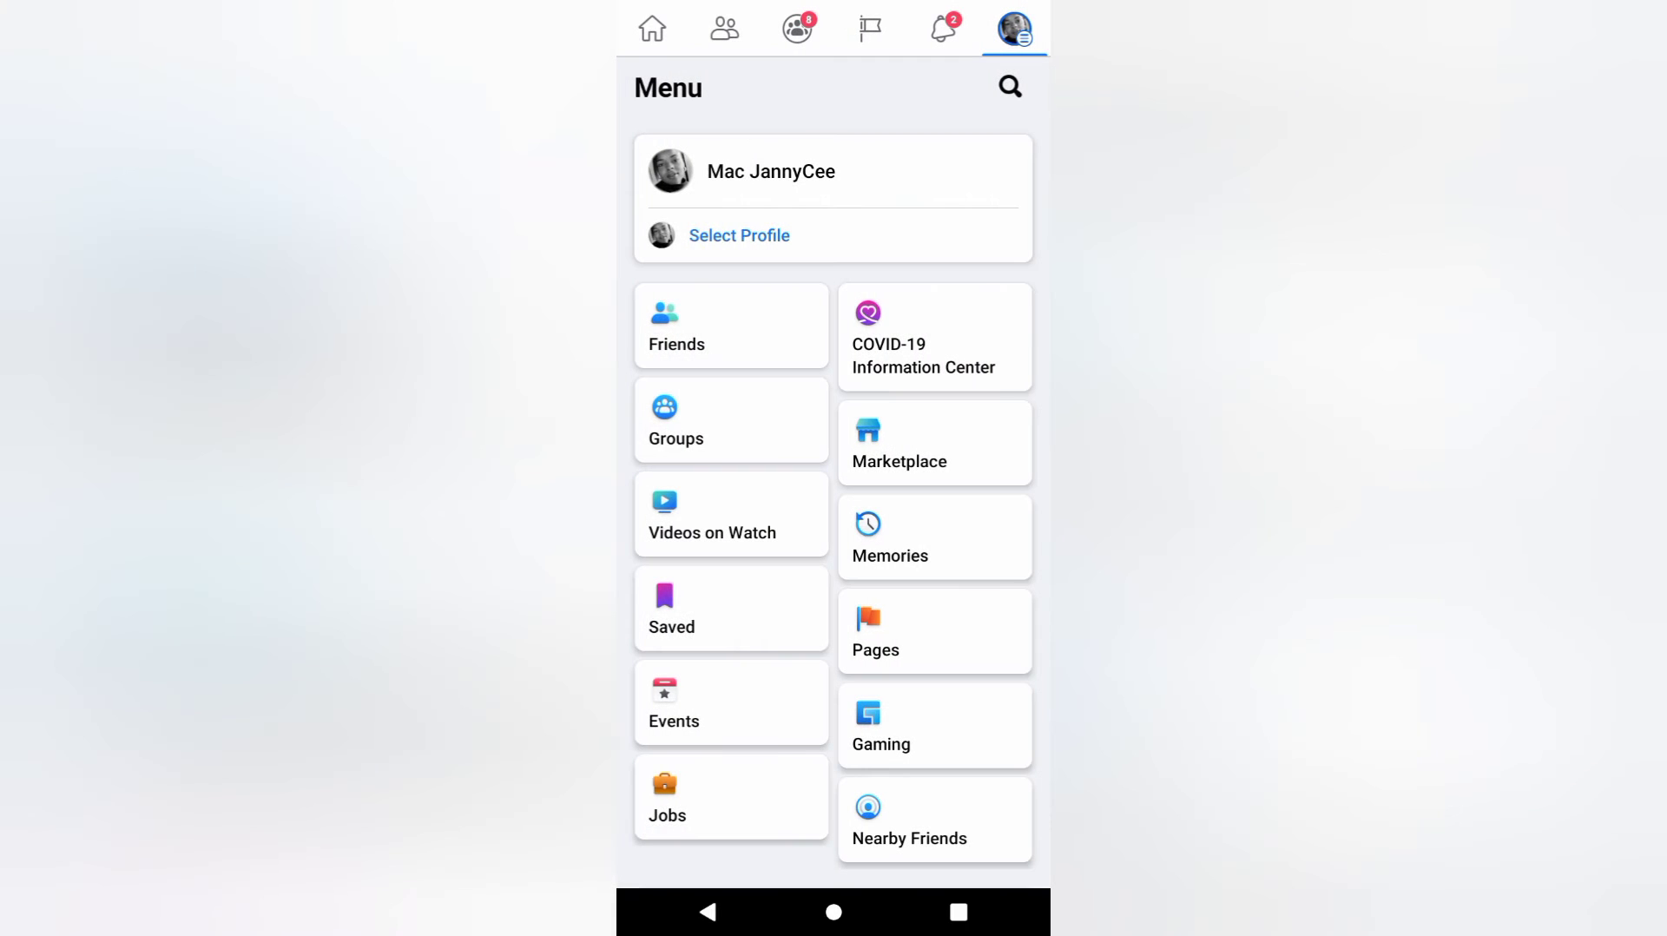
left_click(652, 28)
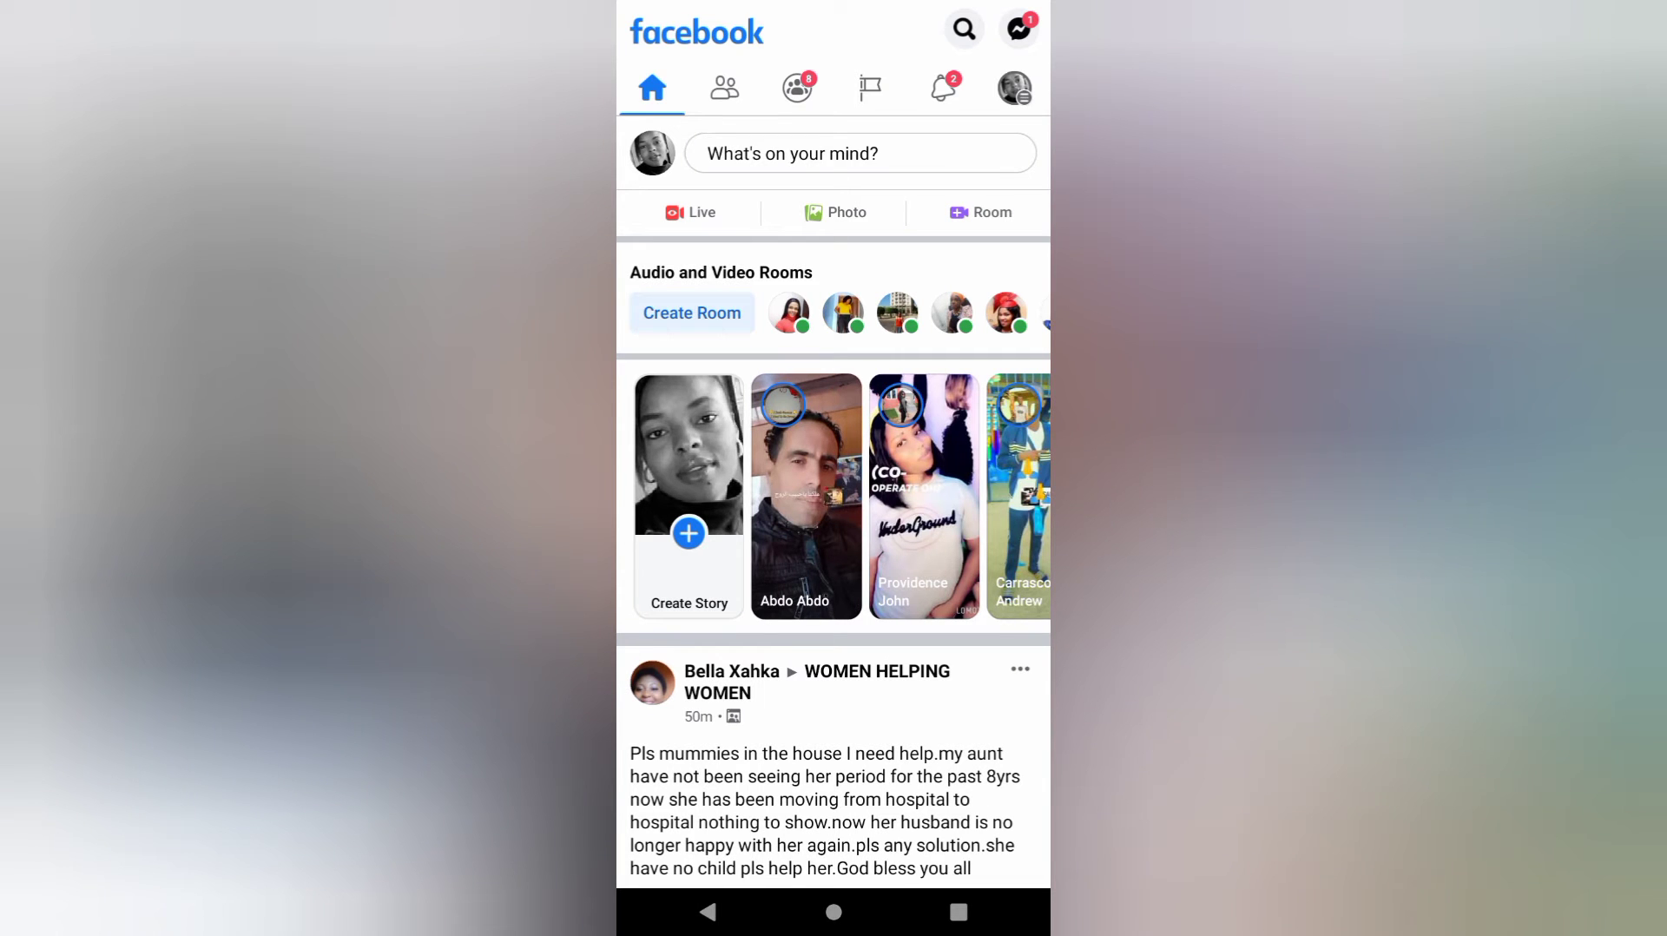
left_click(1017, 29)
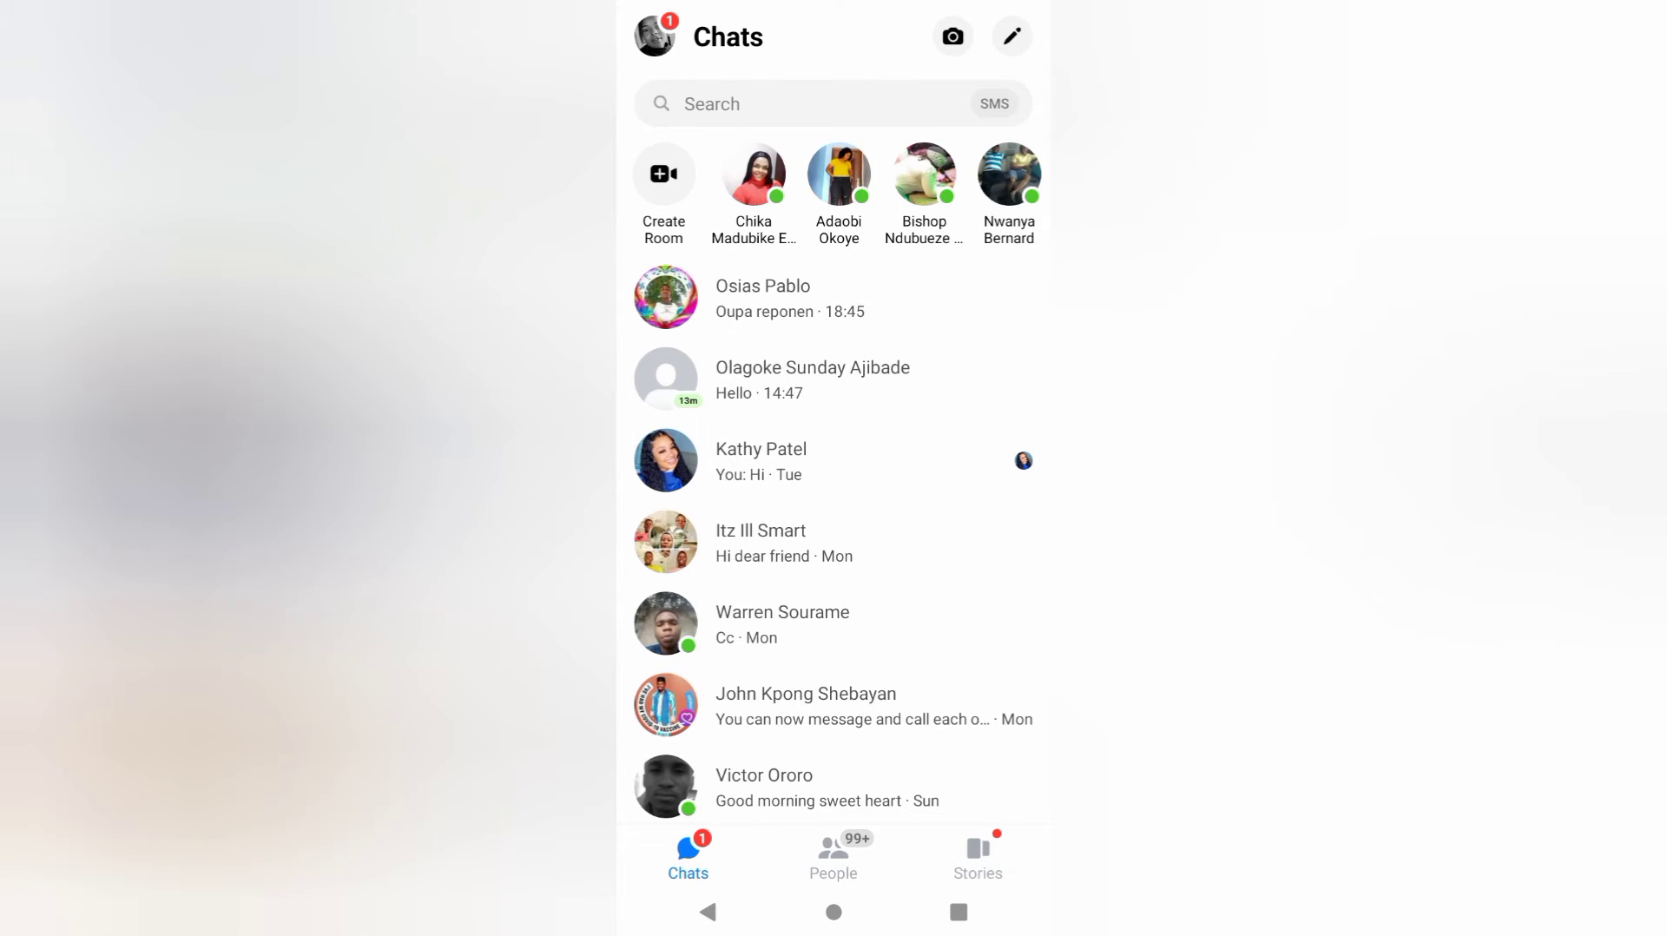
Open the first chat and show its conversation details with privacy options
left_click(761, 297)
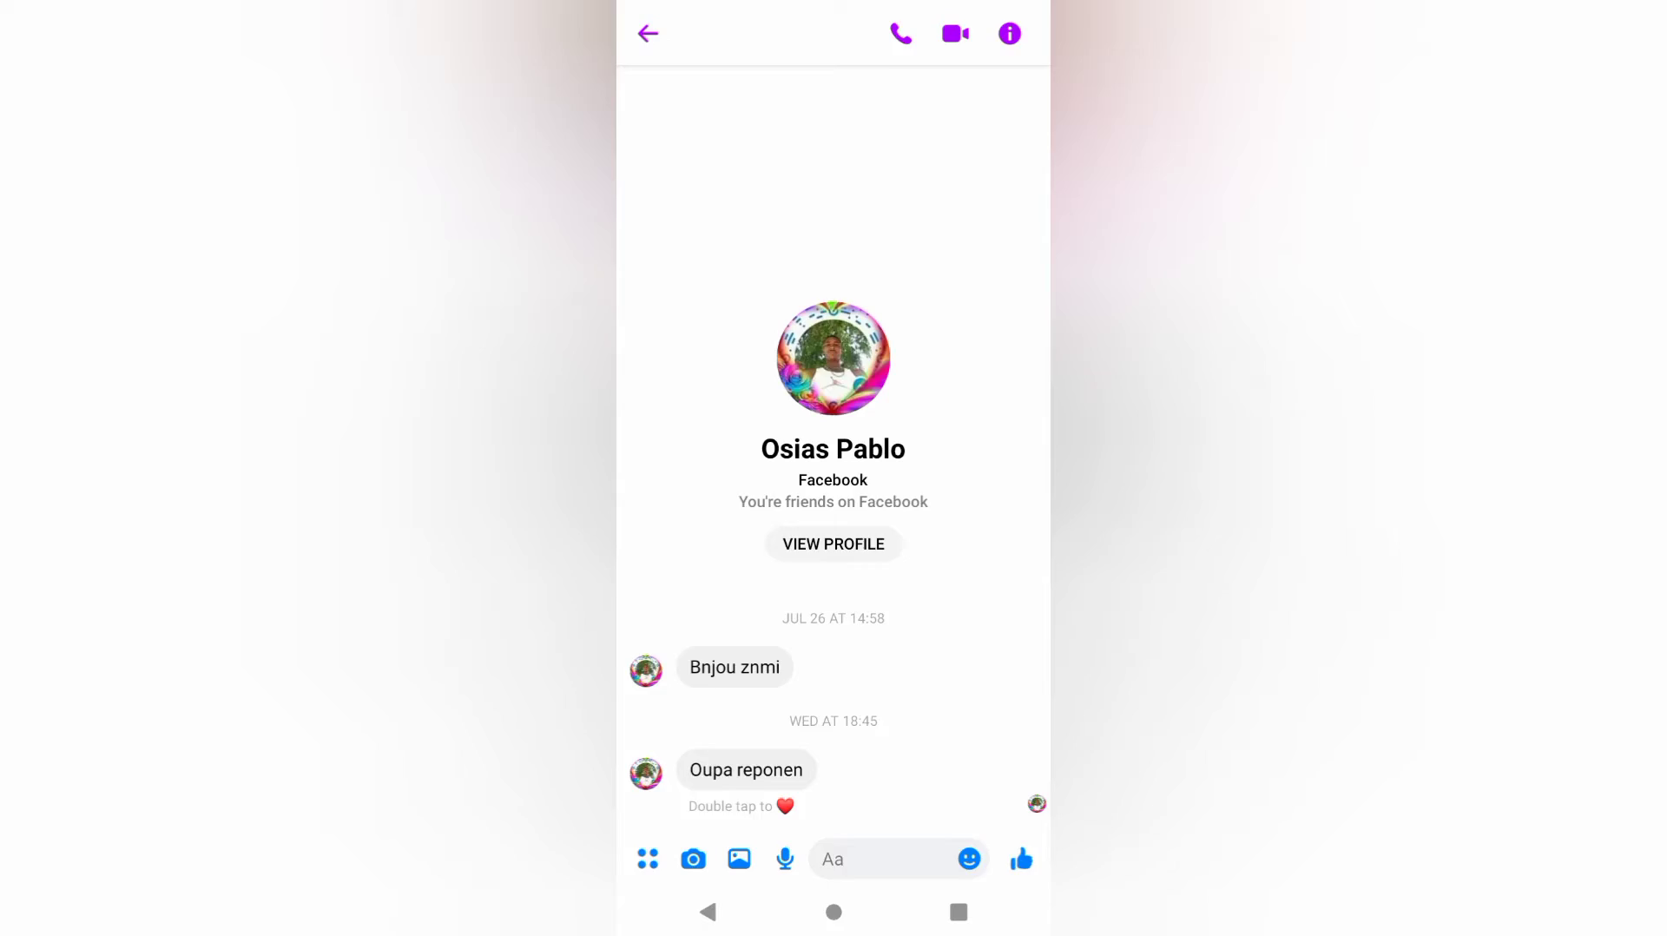
left_click(1008, 33)
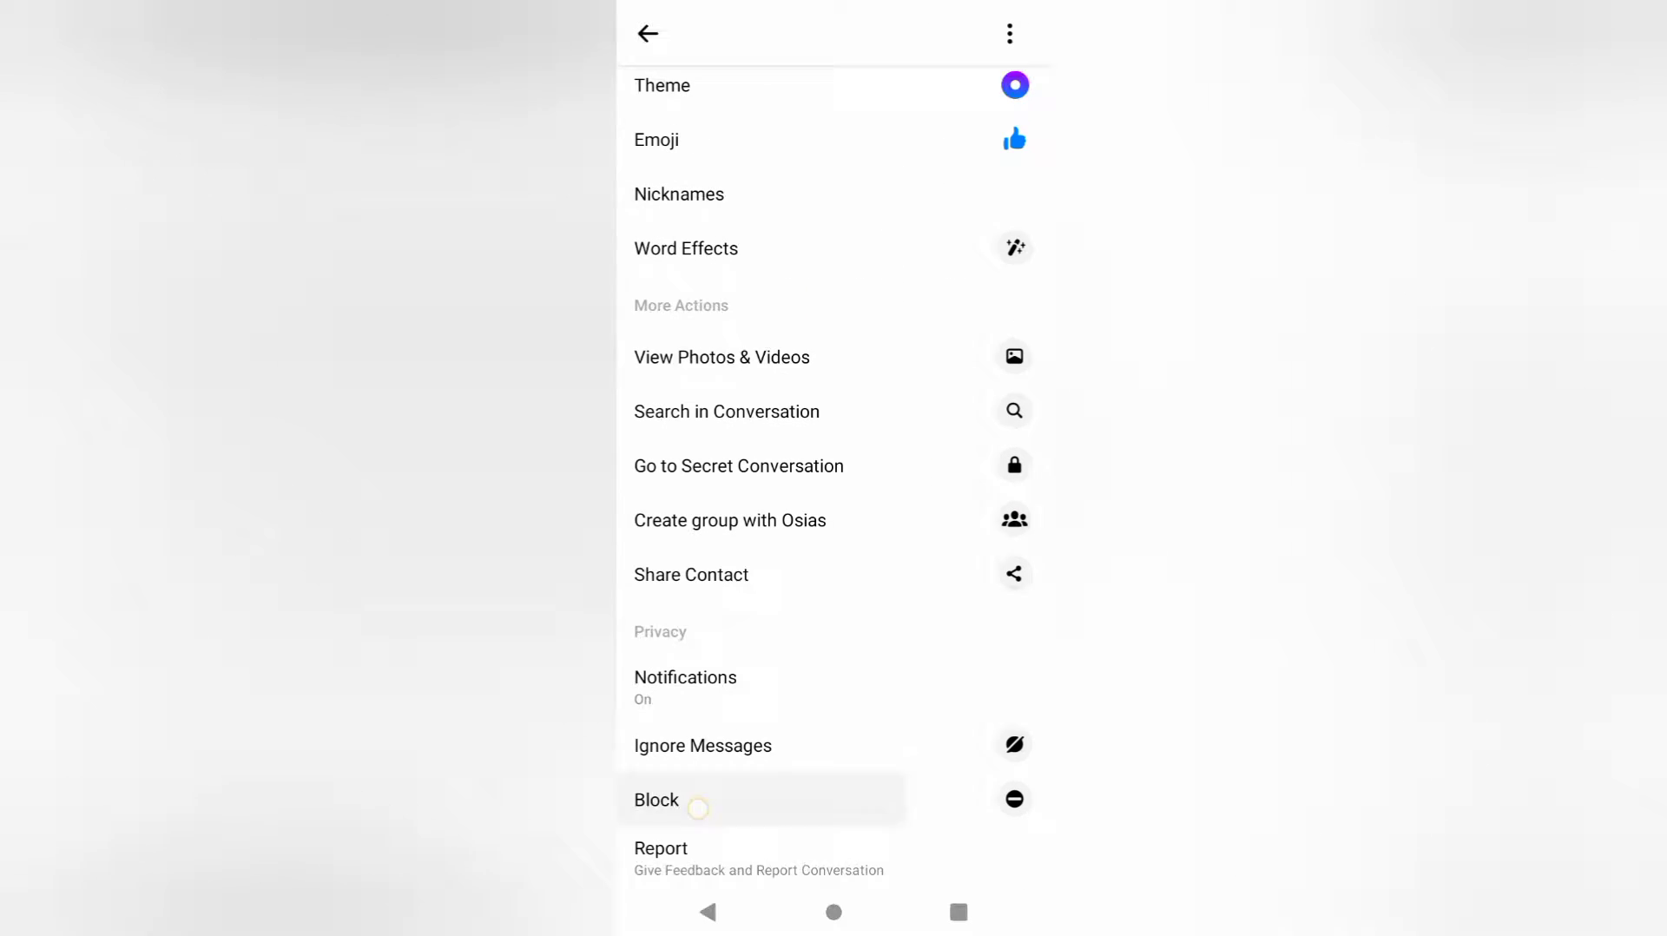
left_click(657, 799)
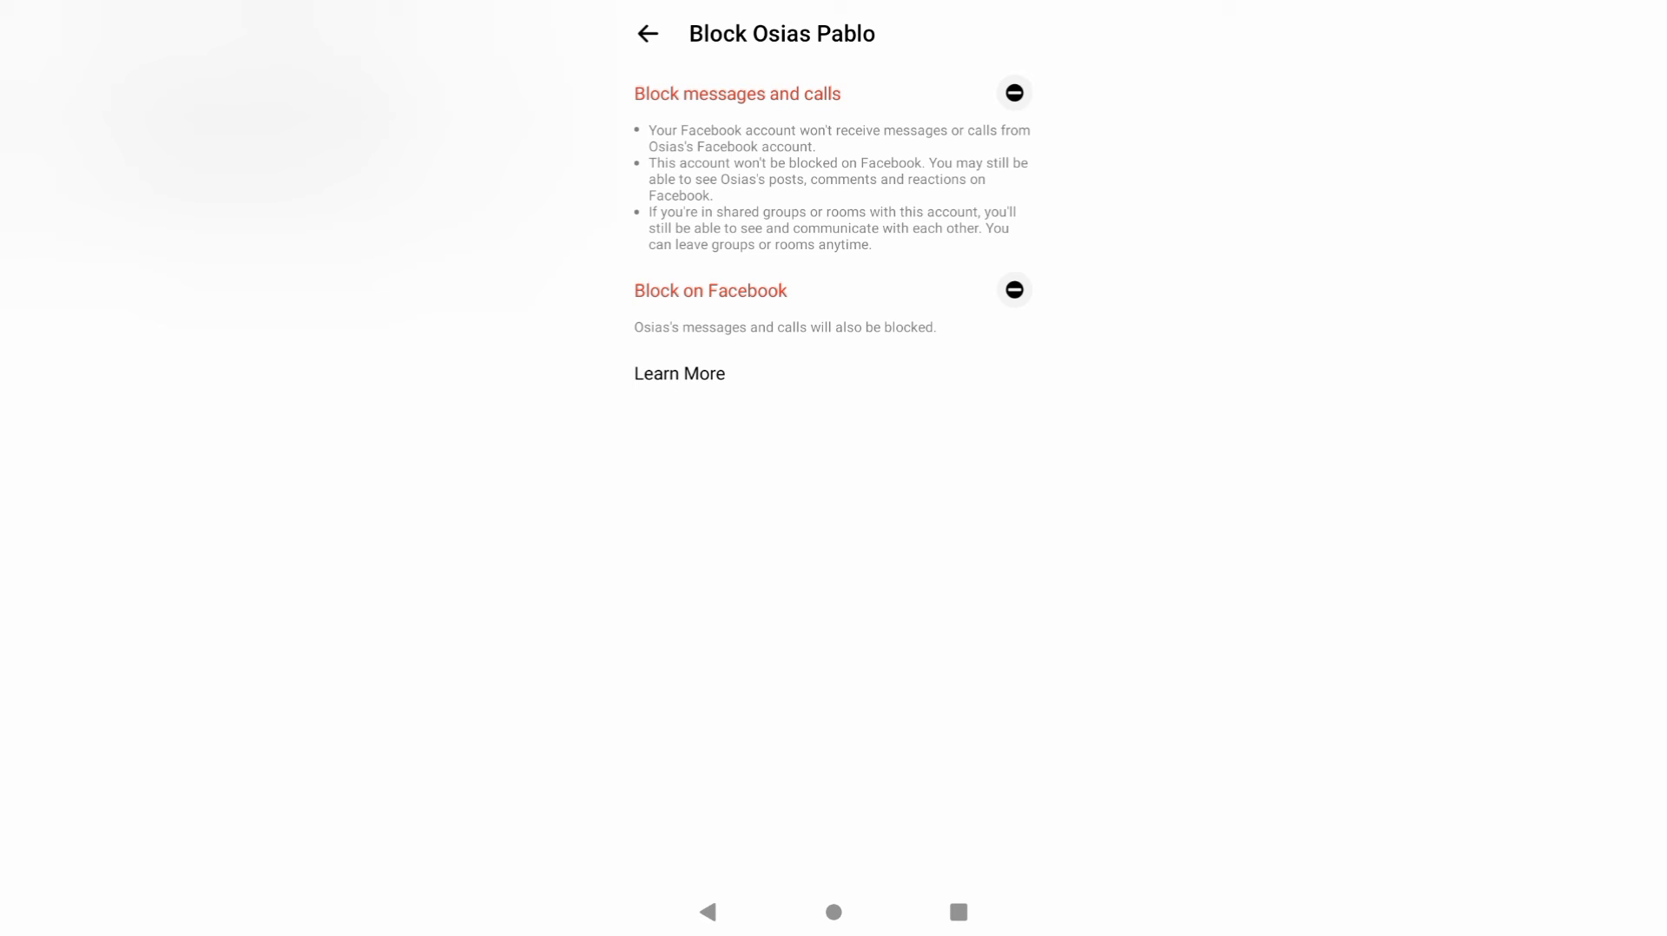
left_click(1013, 296)
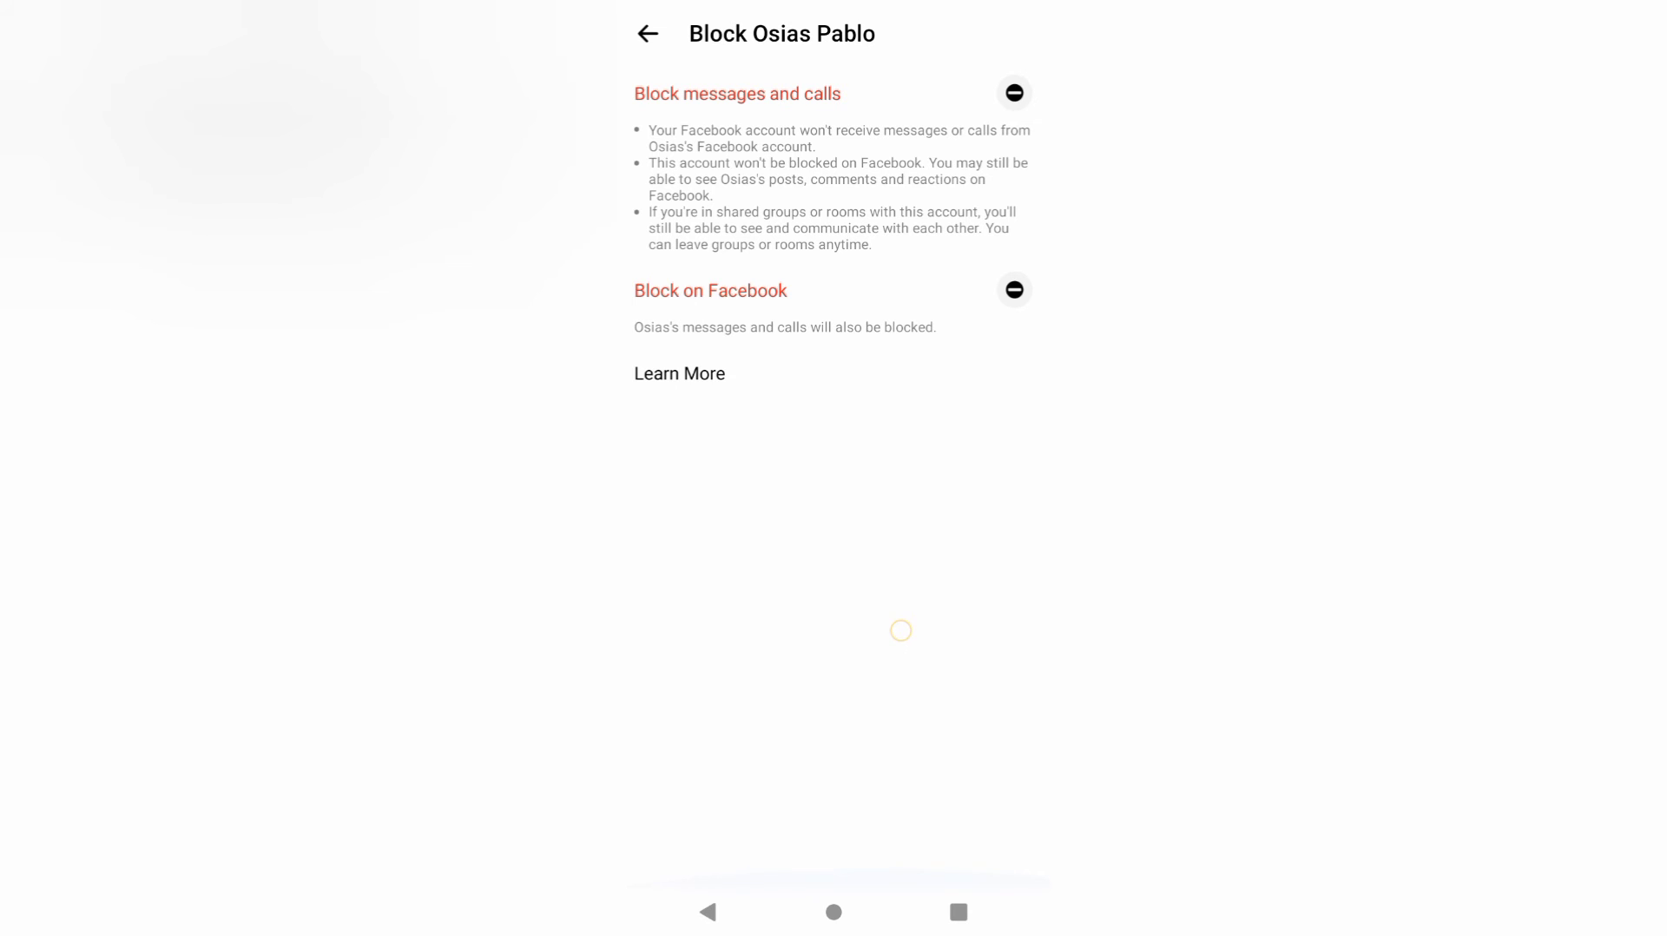